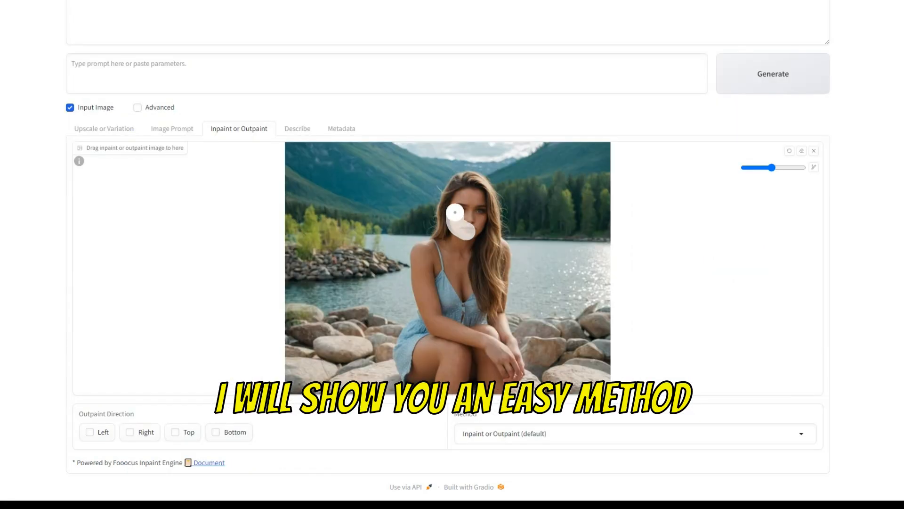
# Step: Sign in to the Google account with email and password, returning to the Fooocus Colab notebook
pyautogui.click(772, 74)
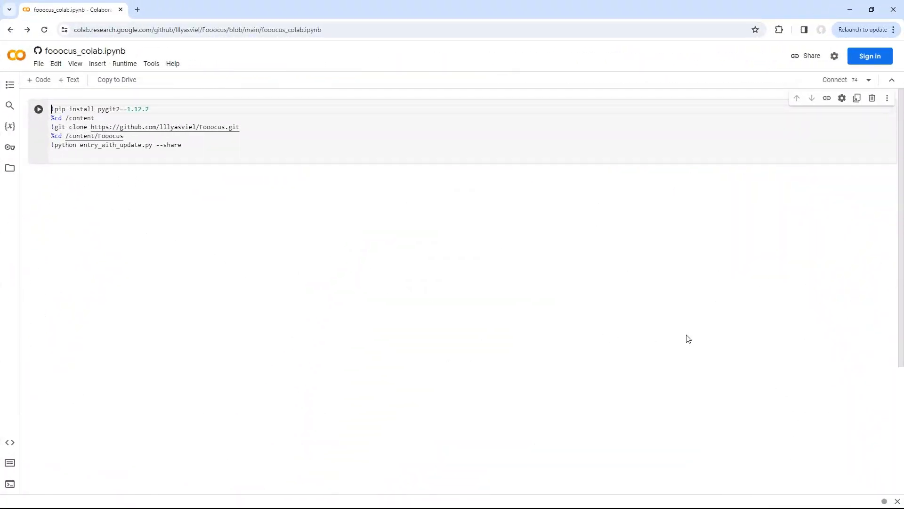
pyautogui.moveTo(802, 143)
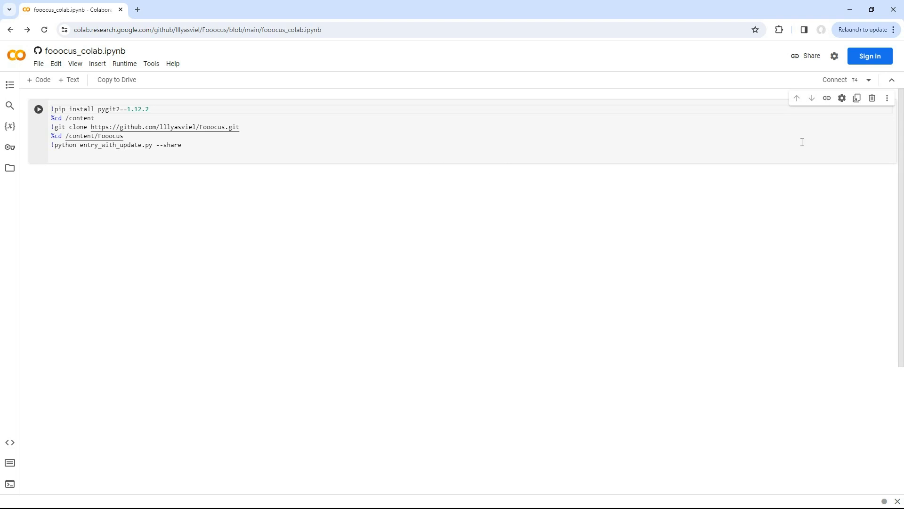
pyautogui.click(871, 56)
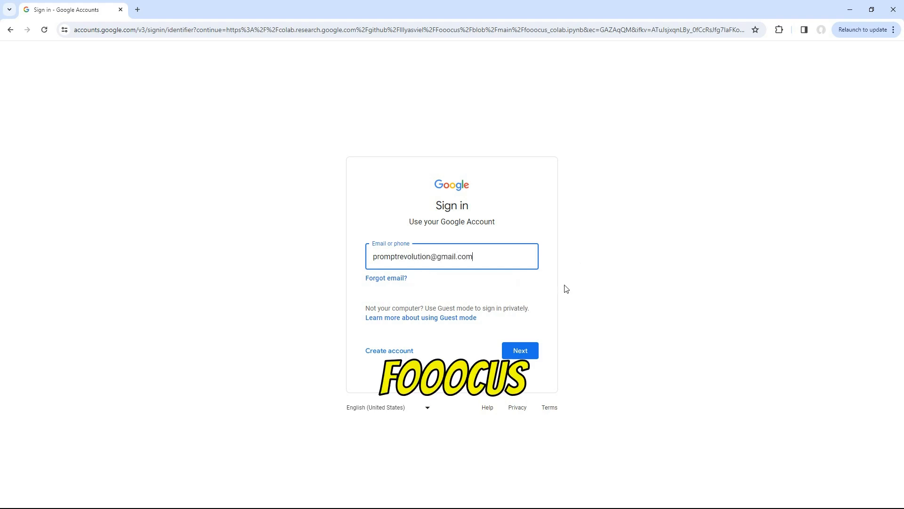
pyautogui.click(520, 351)
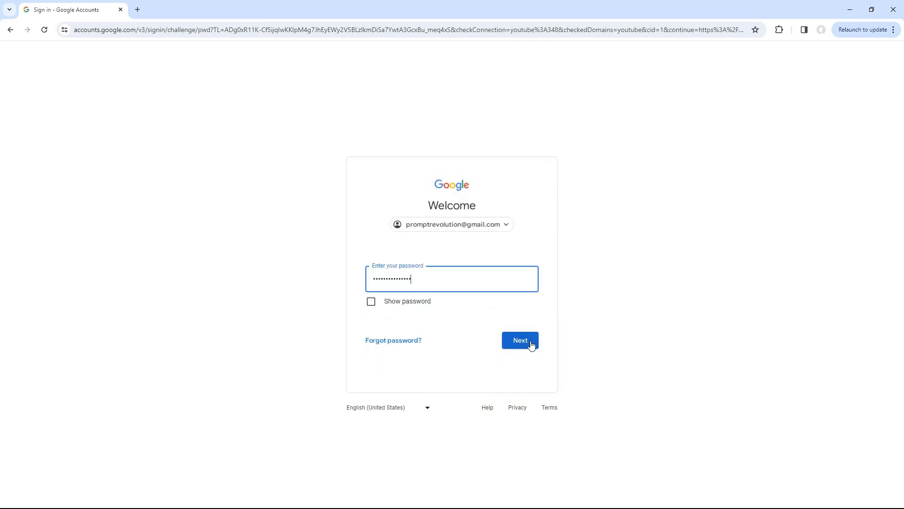
pyautogui.click(520, 340)
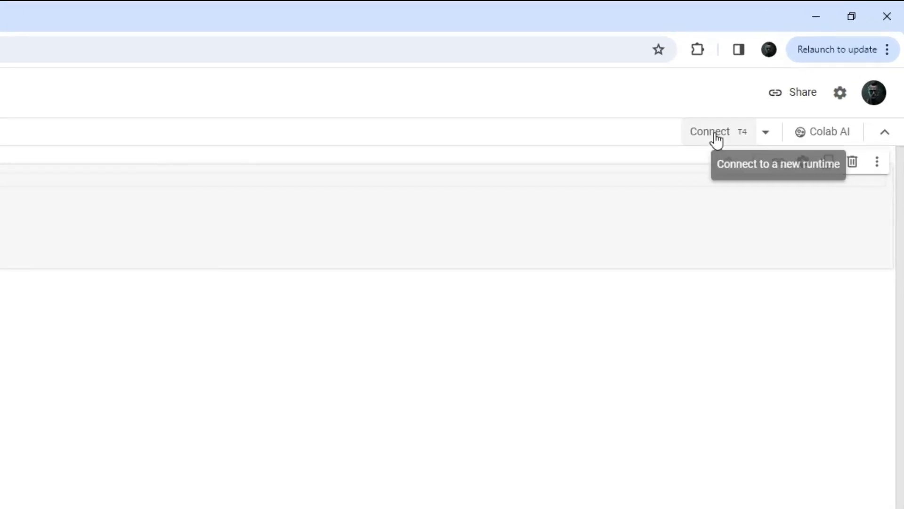
# Step: Connect a GPU runtime and run the notebook cell through the warning until the gradio.live link appears
pyautogui.click(709, 131)
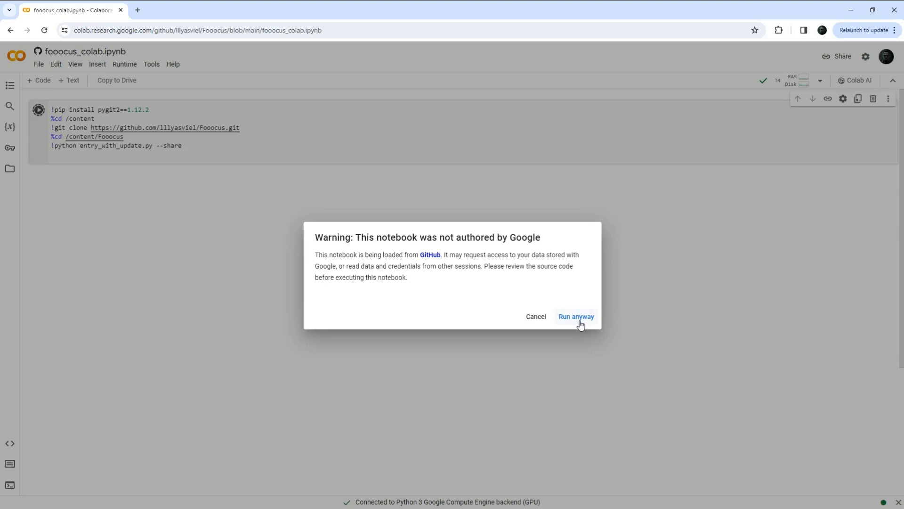
pyautogui.click(576, 317)
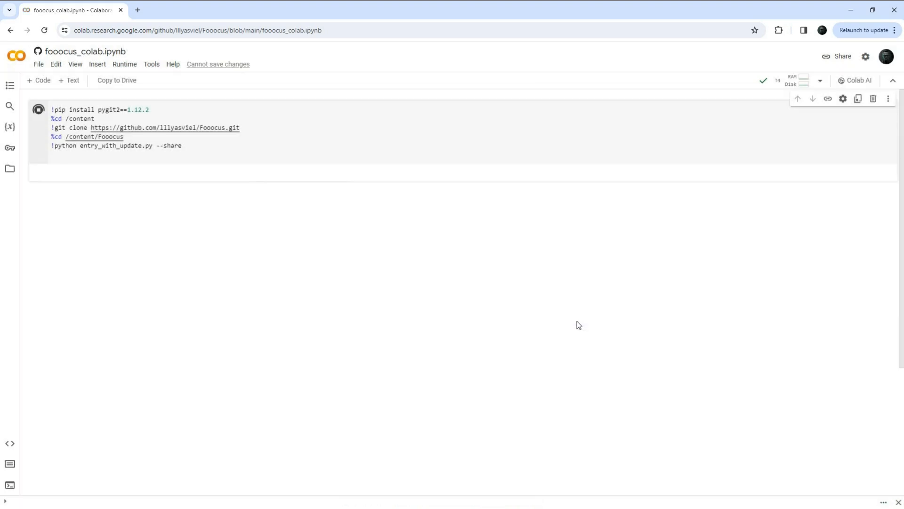
pyautogui.click(38, 110)
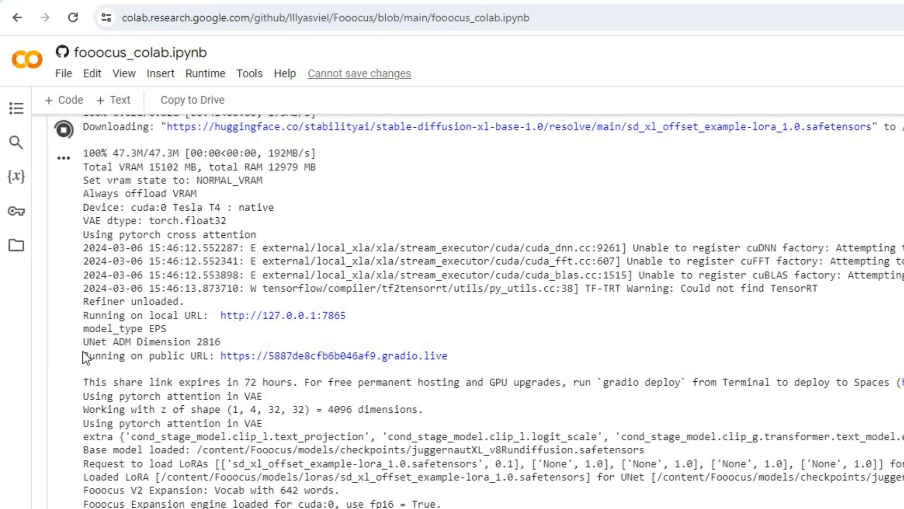
pyautogui.moveTo(82, 356); pyautogui.dragTo(424, 356)
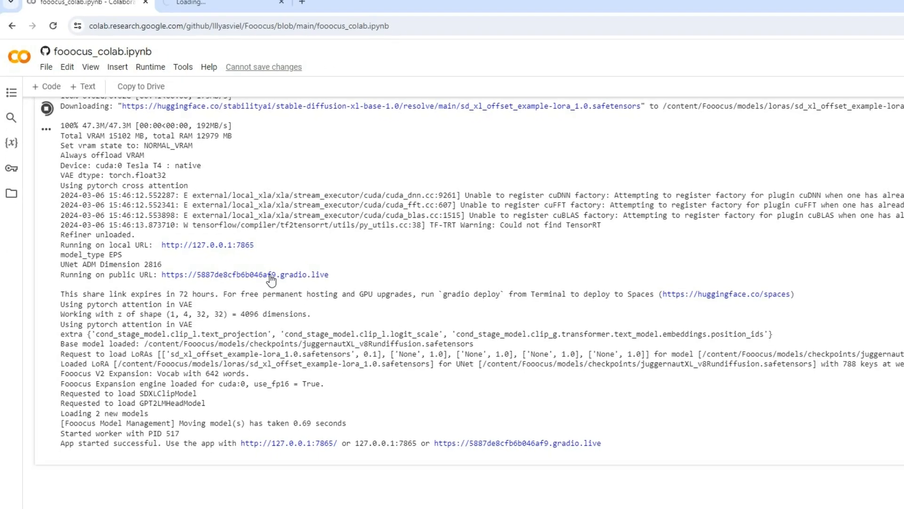
# Step: Launch the Fooocus web app from the public link and enable Input Image with the Image Prompt slots visible
pyautogui.click(268, 277)
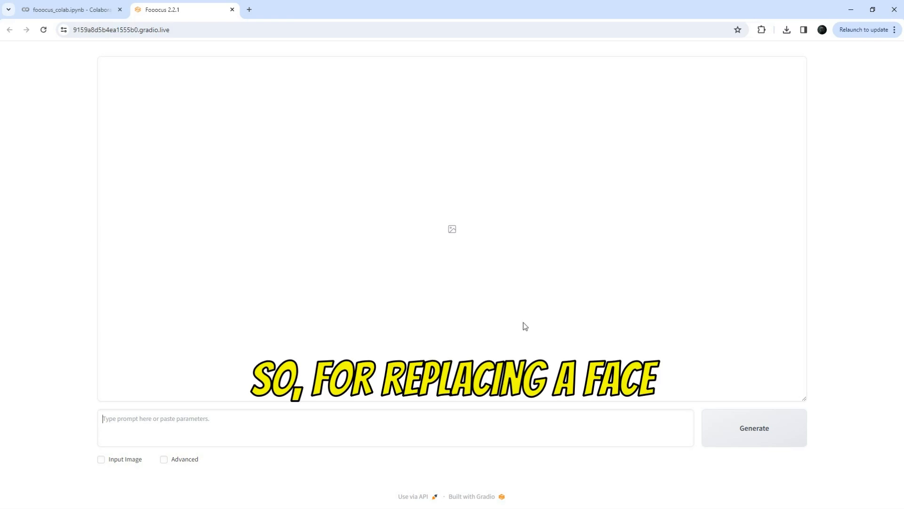
pyautogui.moveTo(203, 417)
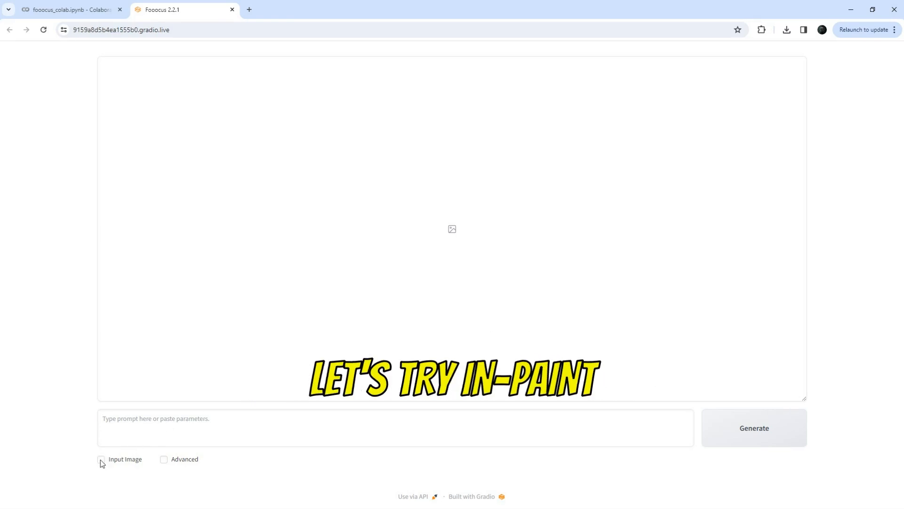
pyautogui.click(102, 460)
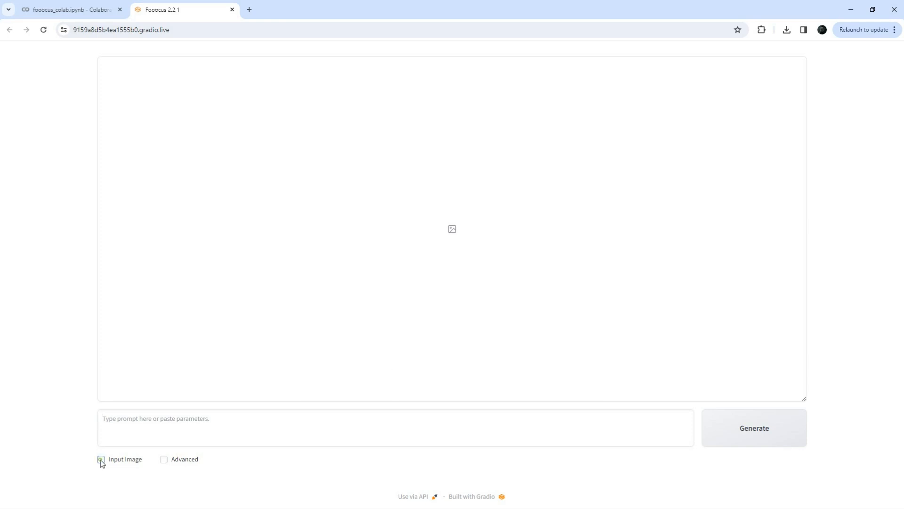
pyautogui.click(99, 459)
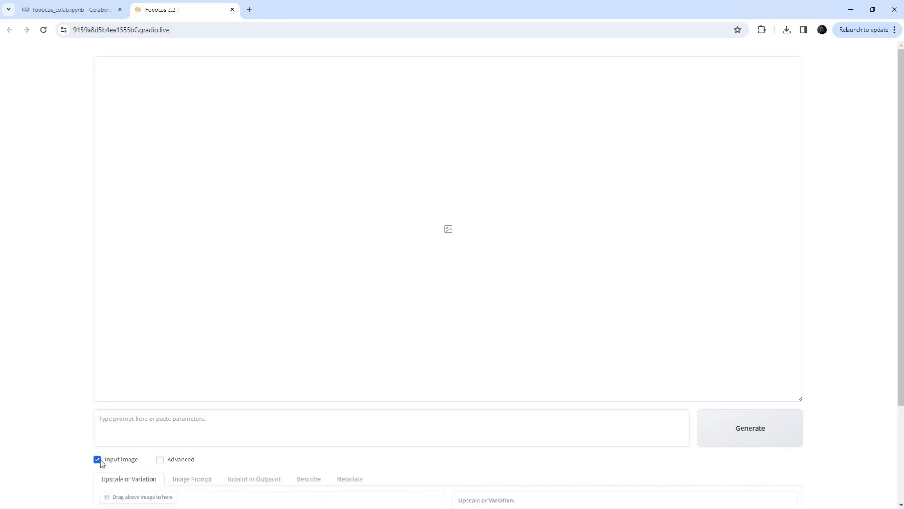
pyautogui.scroll(-3)
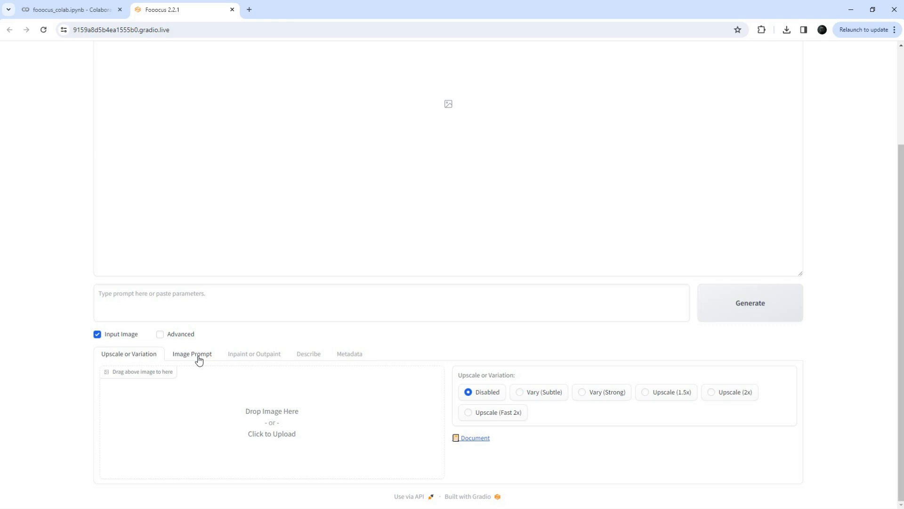
pyautogui.click(193, 353)
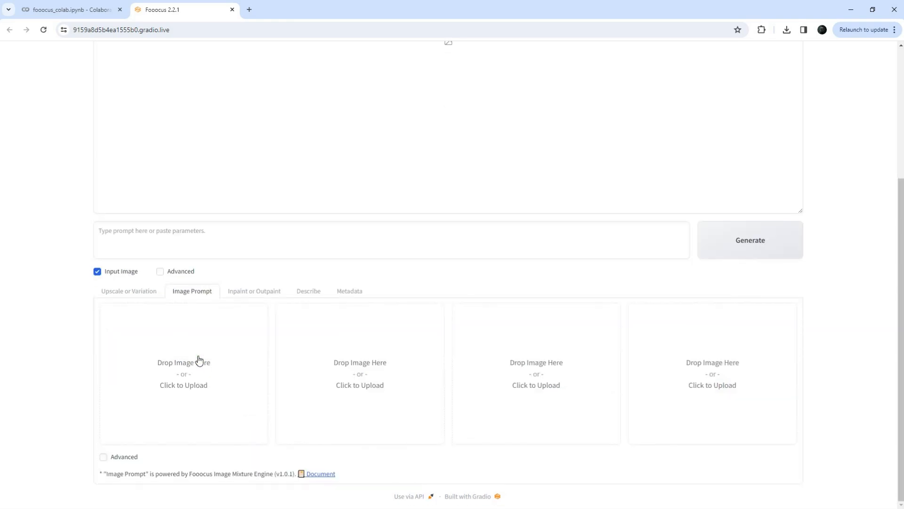
pyautogui.moveTo(526, 395)
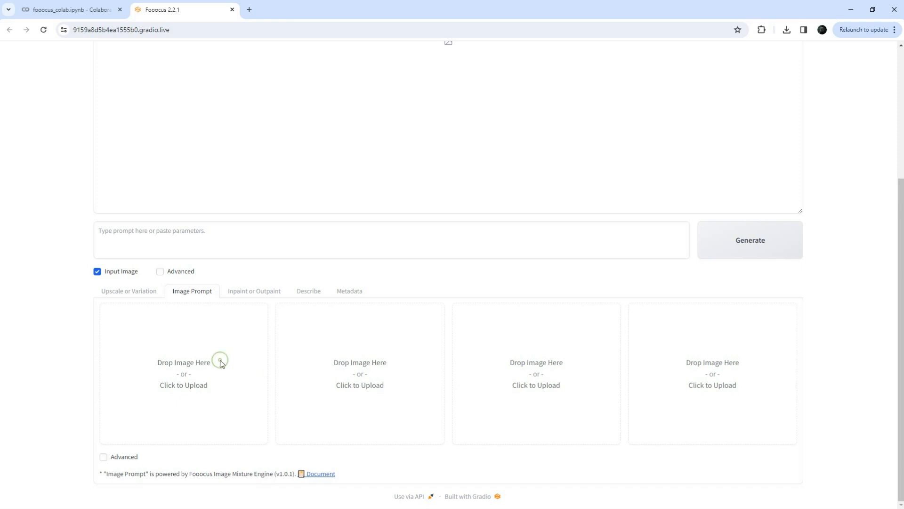
# Step: Load Source.jpg as a FaceSwap image prompt with Stop At 0.9 and Weight 1.679
pyautogui.click(183, 373)
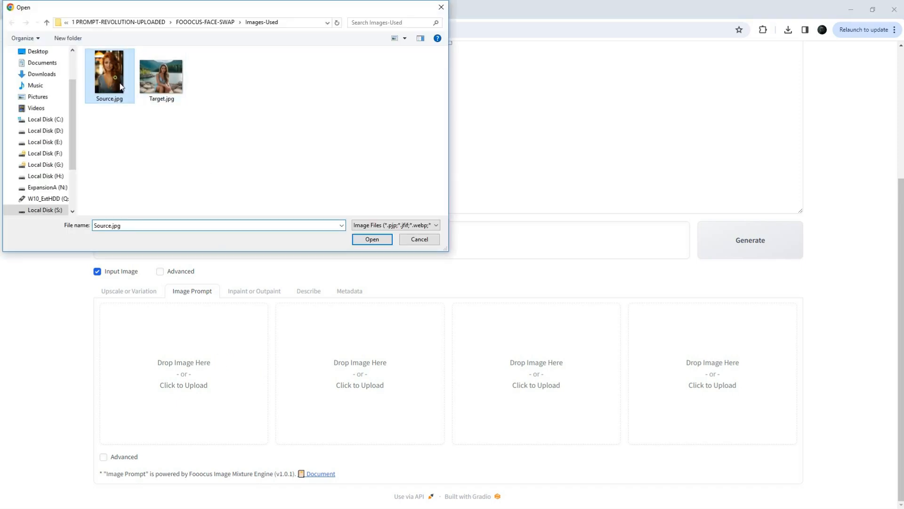
pyautogui.click(371, 239)
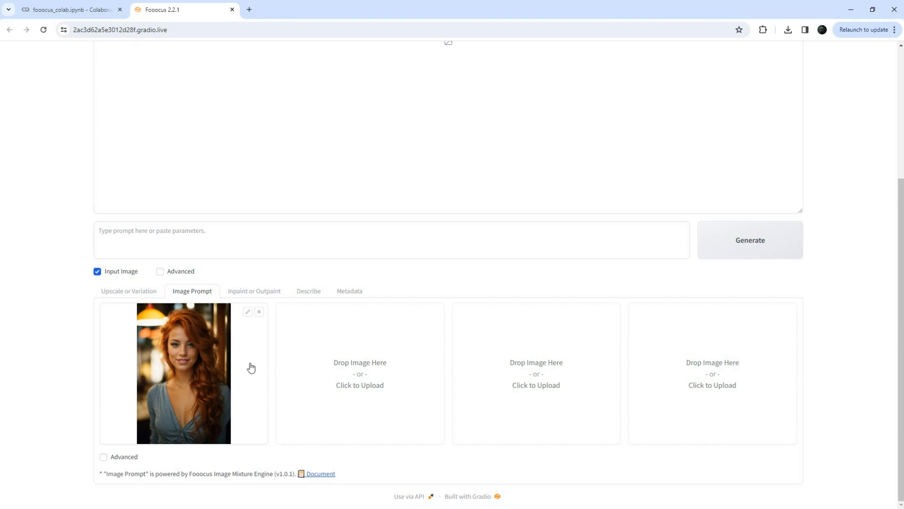
pyautogui.click(103, 456)
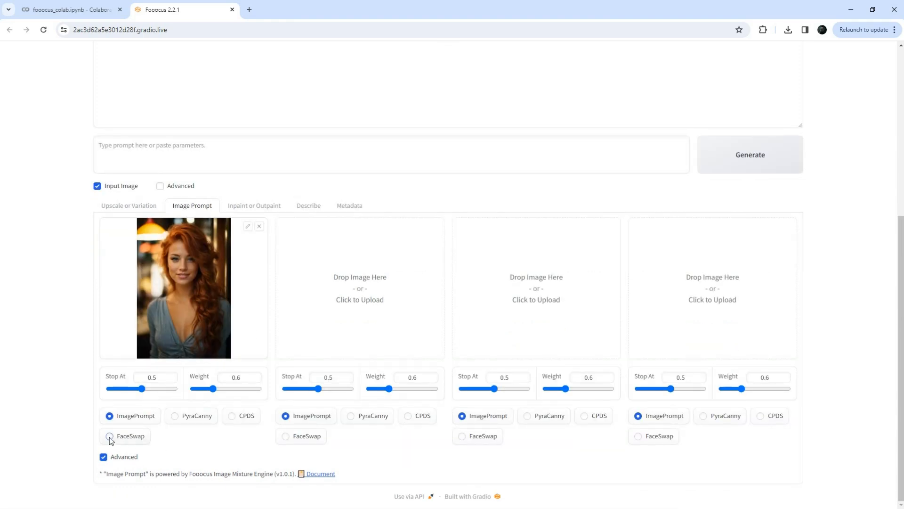
pyautogui.click(110, 436)
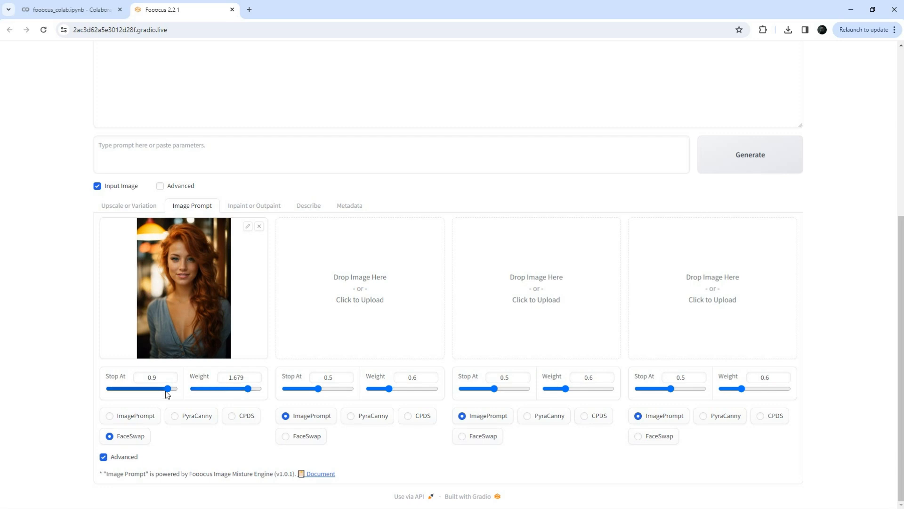
pyautogui.moveTo(167, 389); pyautogui.dragTo(174, 388)
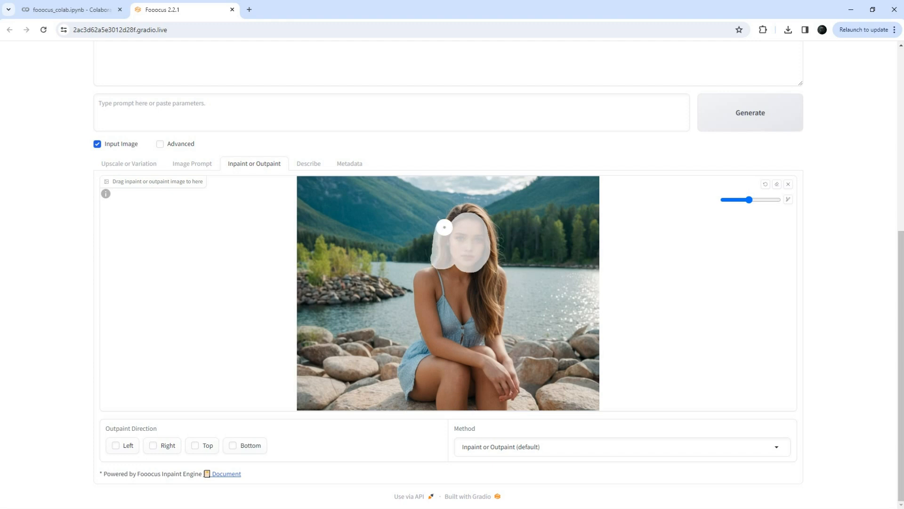
# Step: Brush an inpaint mask over only the woman's face in the lakeside Target.jpg
pyautogui.moveTo(444, 227); pyautogui.dragTo(493, 335)
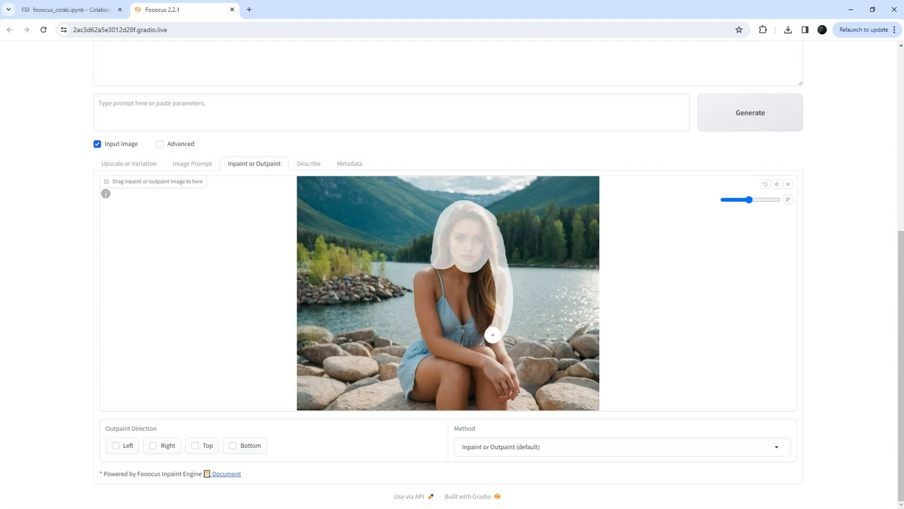
pyautogui.moveTo(493, 334); pyautogui.dragTo(520, 282)
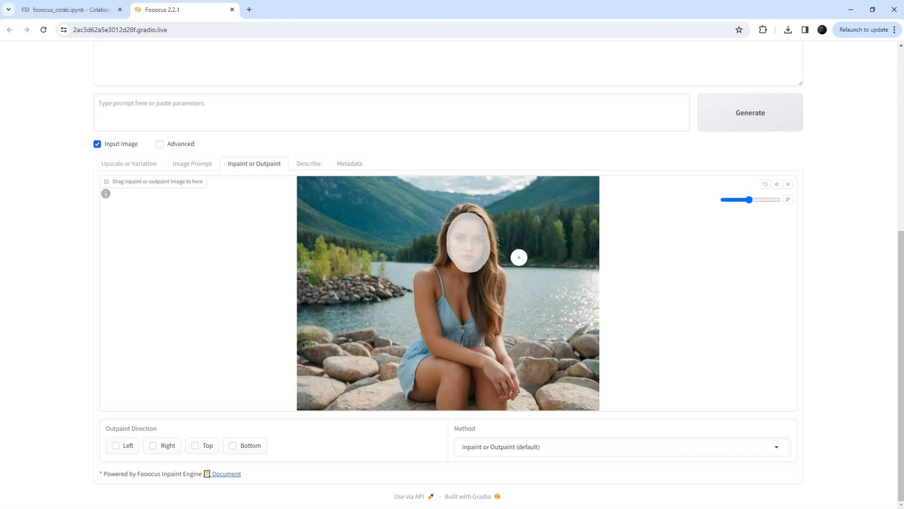
# Step: Enable Developer Debug Mode and tick Mixing Image Prompt and Inpaint under Control
pyautogui.click(160, 143)
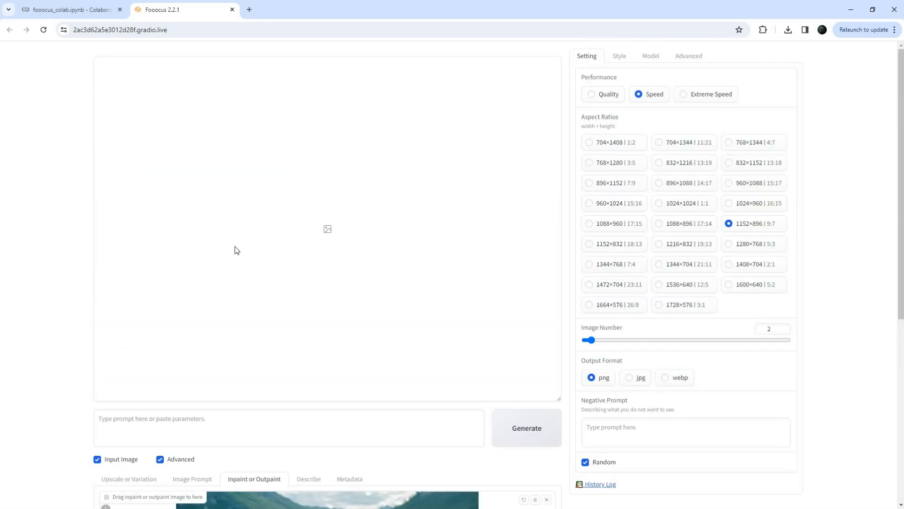
pyautogui.moveTo(689, 58)
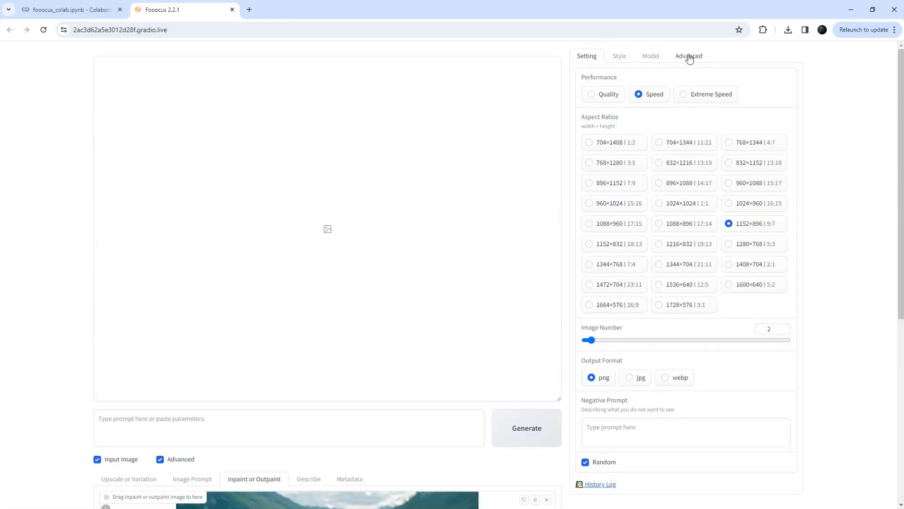
pyautogui.click(687, 56)
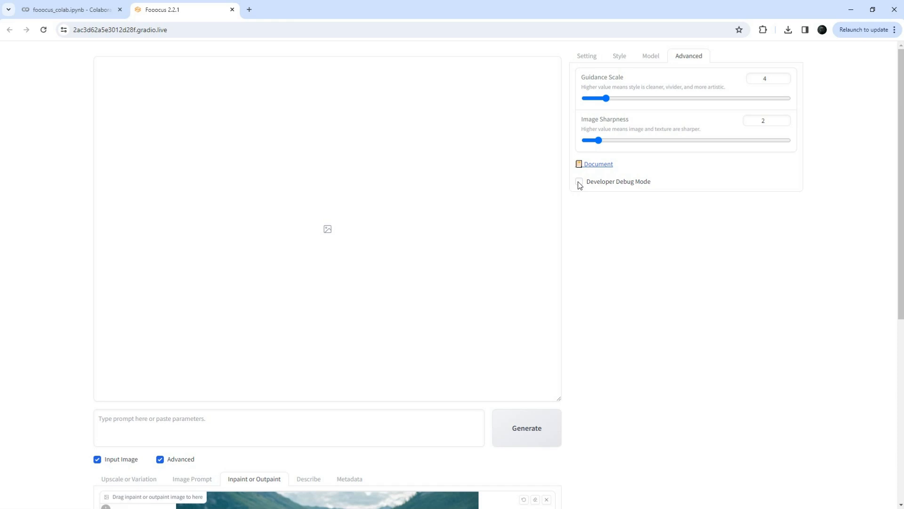
pyautogui.click(578, 182)
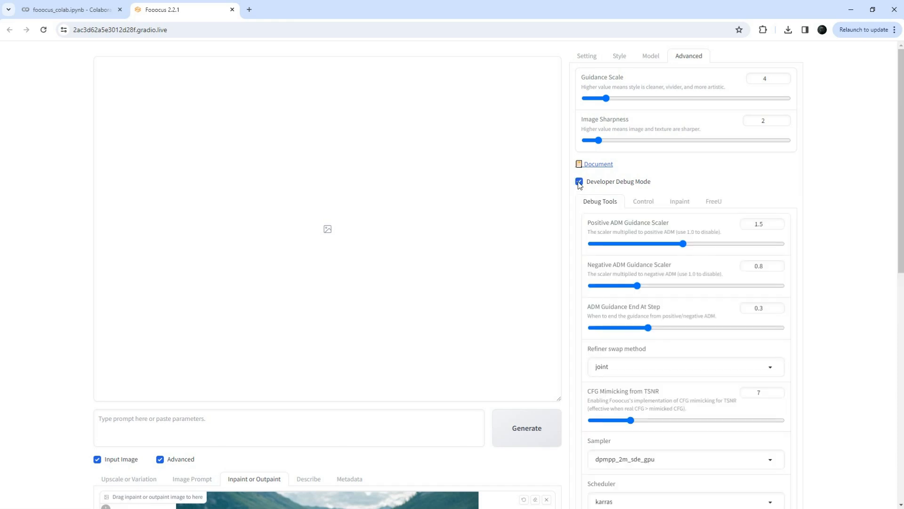
pyautogui.click(643, 200)
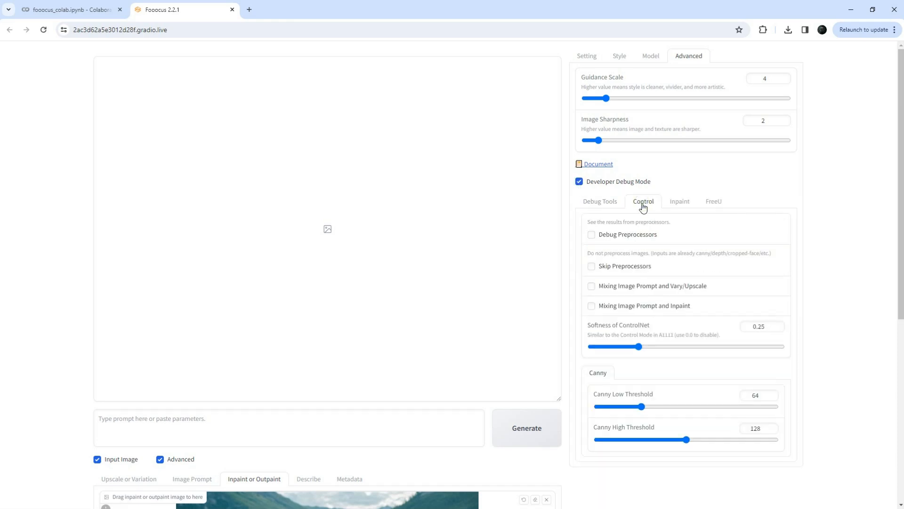
pyautogui.click(591, 306)
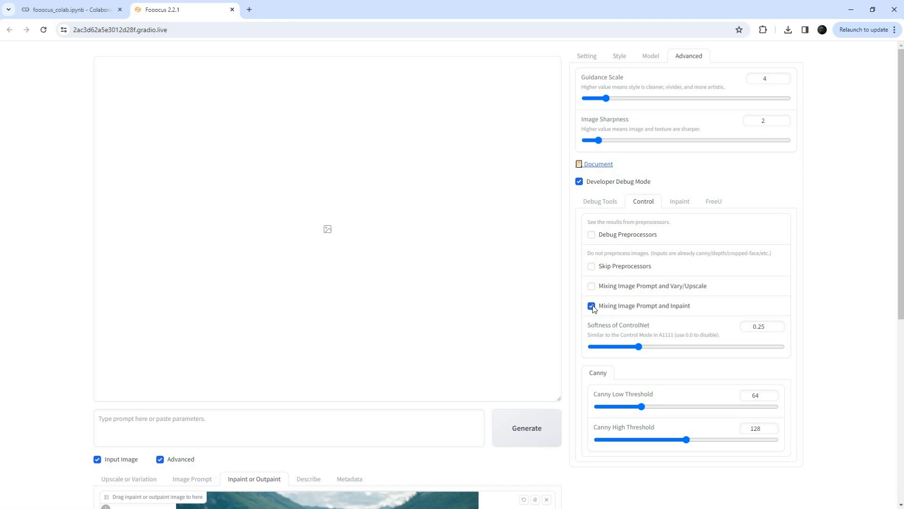
# Step: Generate the face-swapped image from the girl-sitting-on-rocks-near-a-lake prompt
pyautogui.click(526, 428)
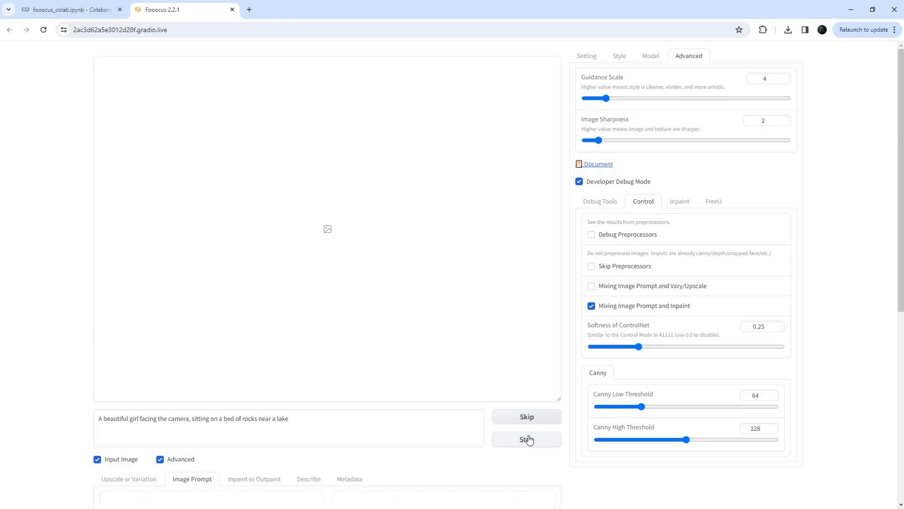
# Step: View the finished lakeside portrait full size and advance to the next generated result
pyautogui.click(527, 439)
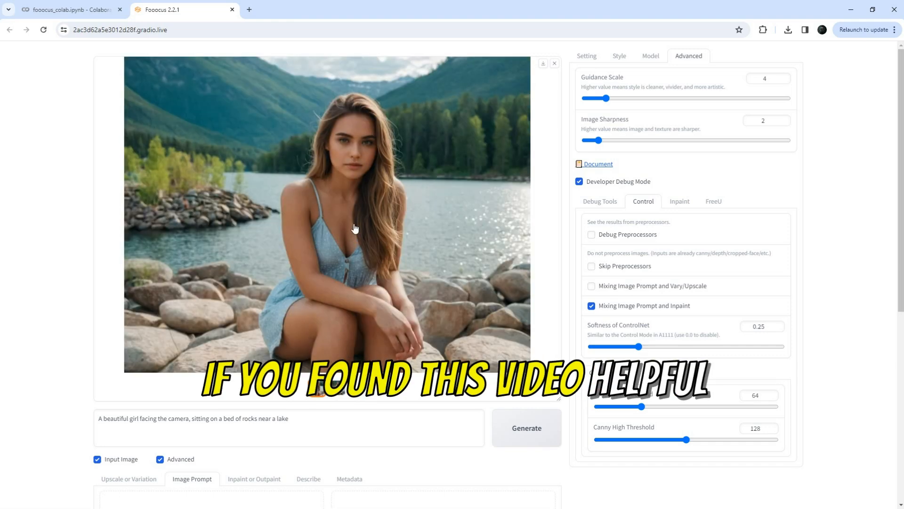
pyautogui.click(356, 228)
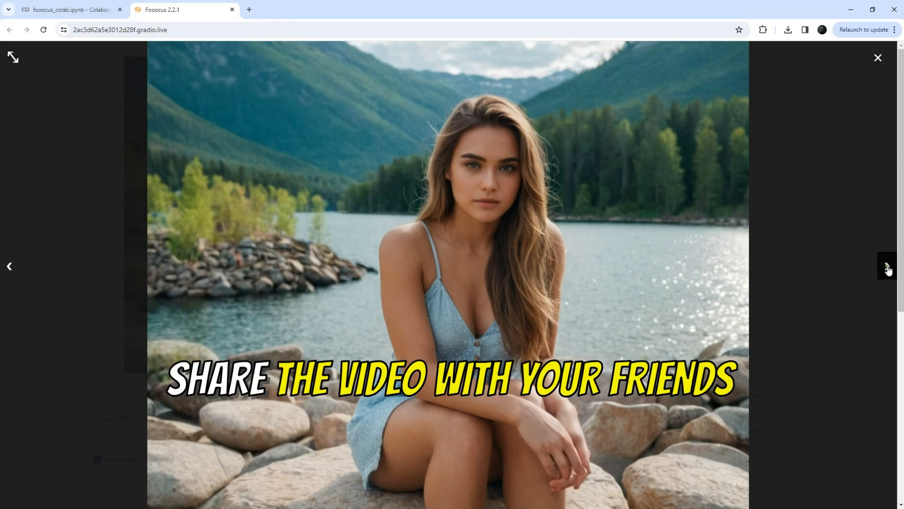
pyautogui.click(887, 267)
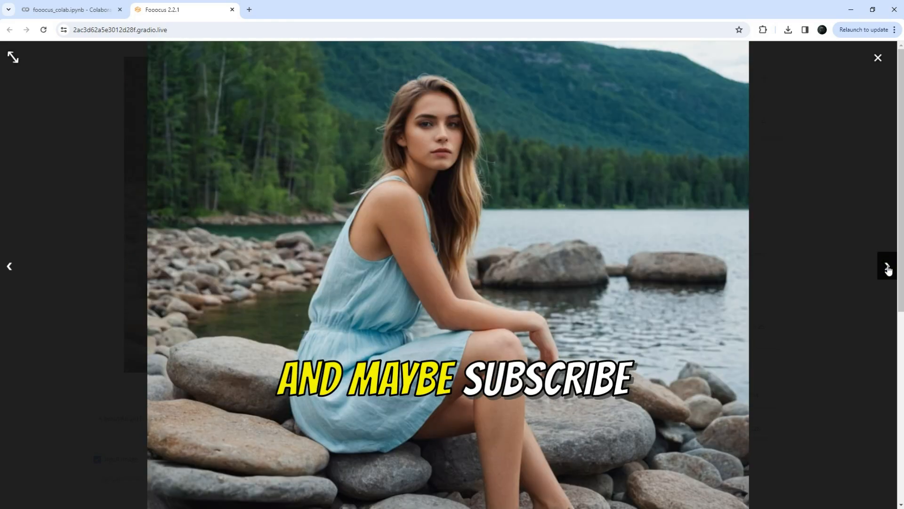